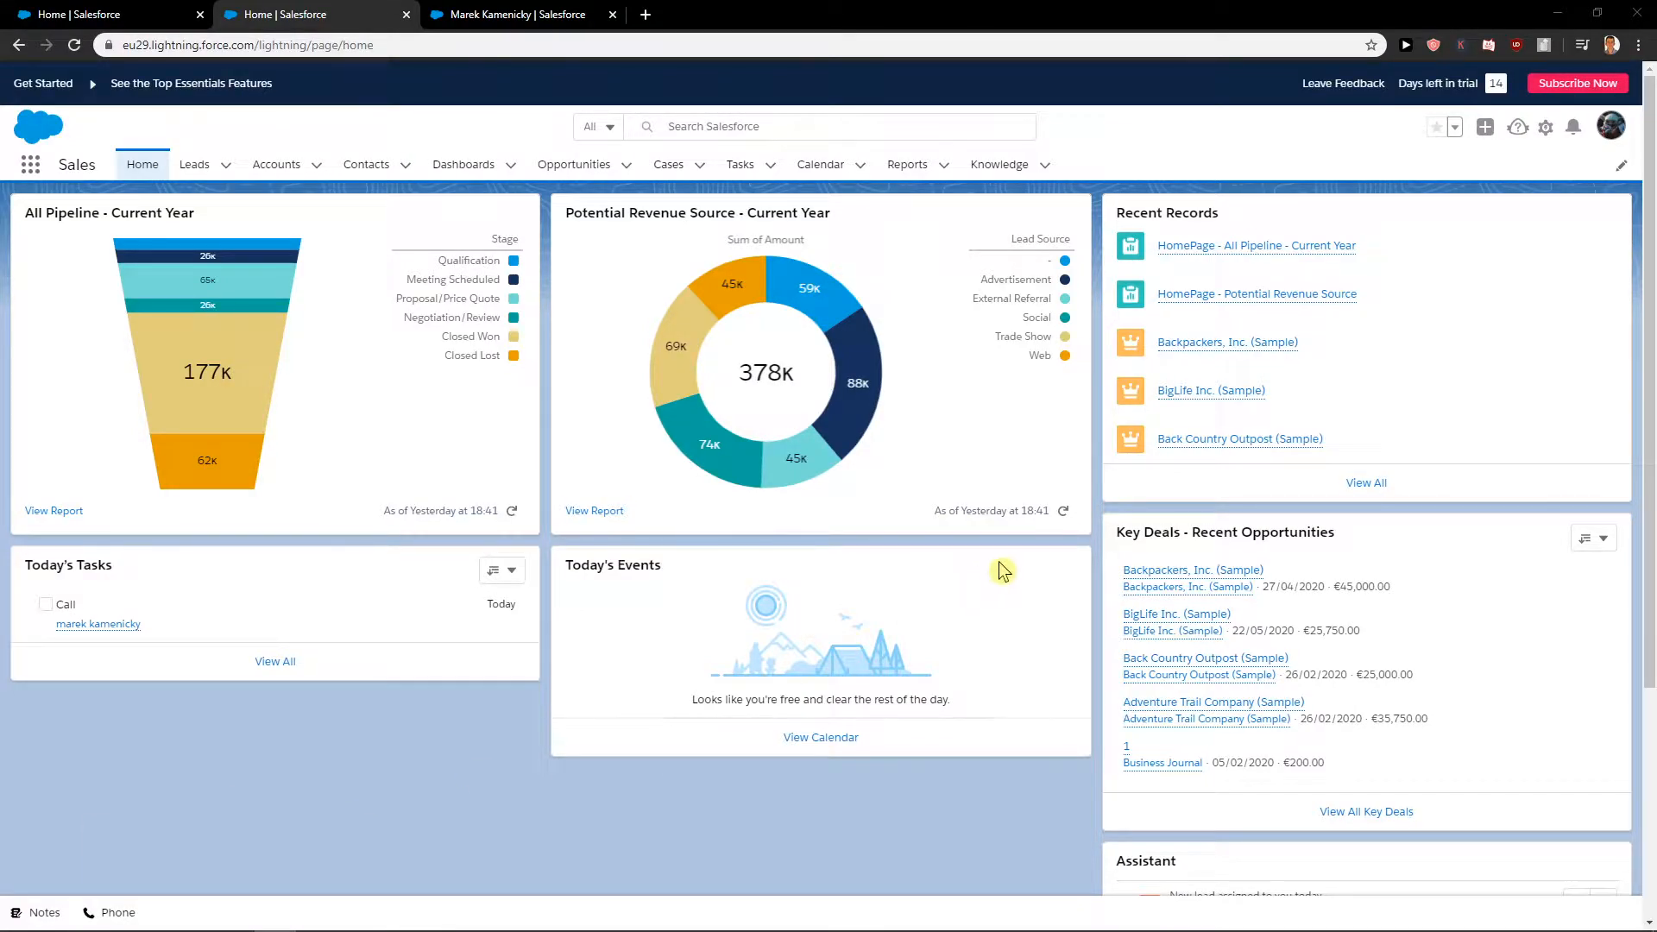
mouse_move(1602, 166)
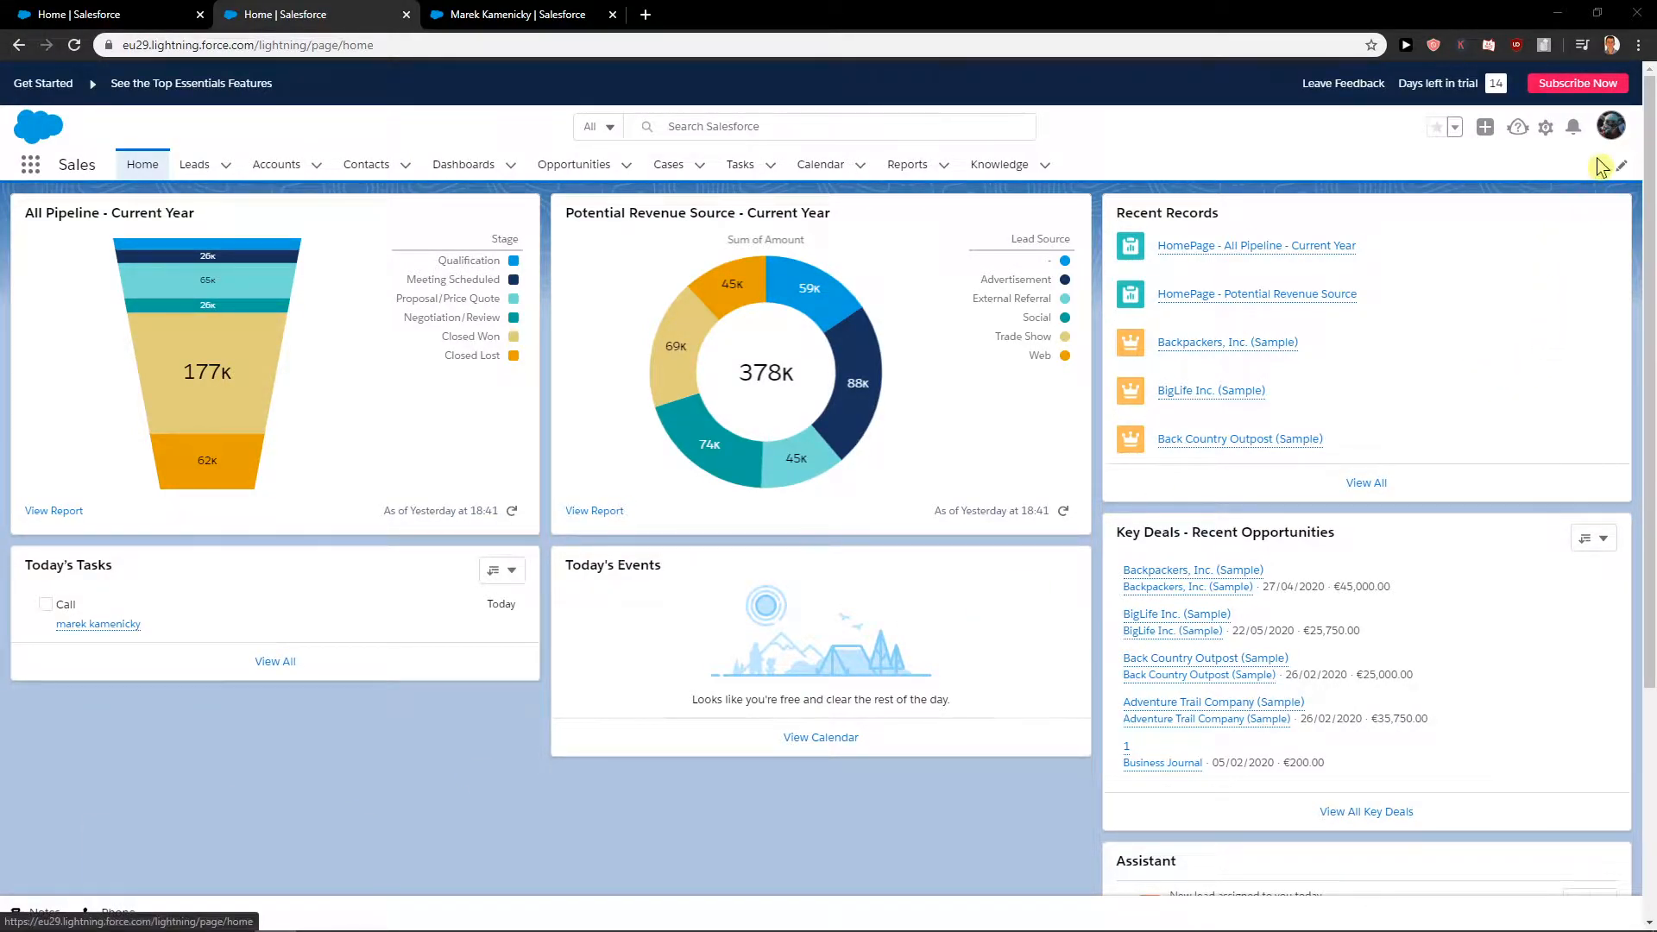
mouse_move(1589, 157)
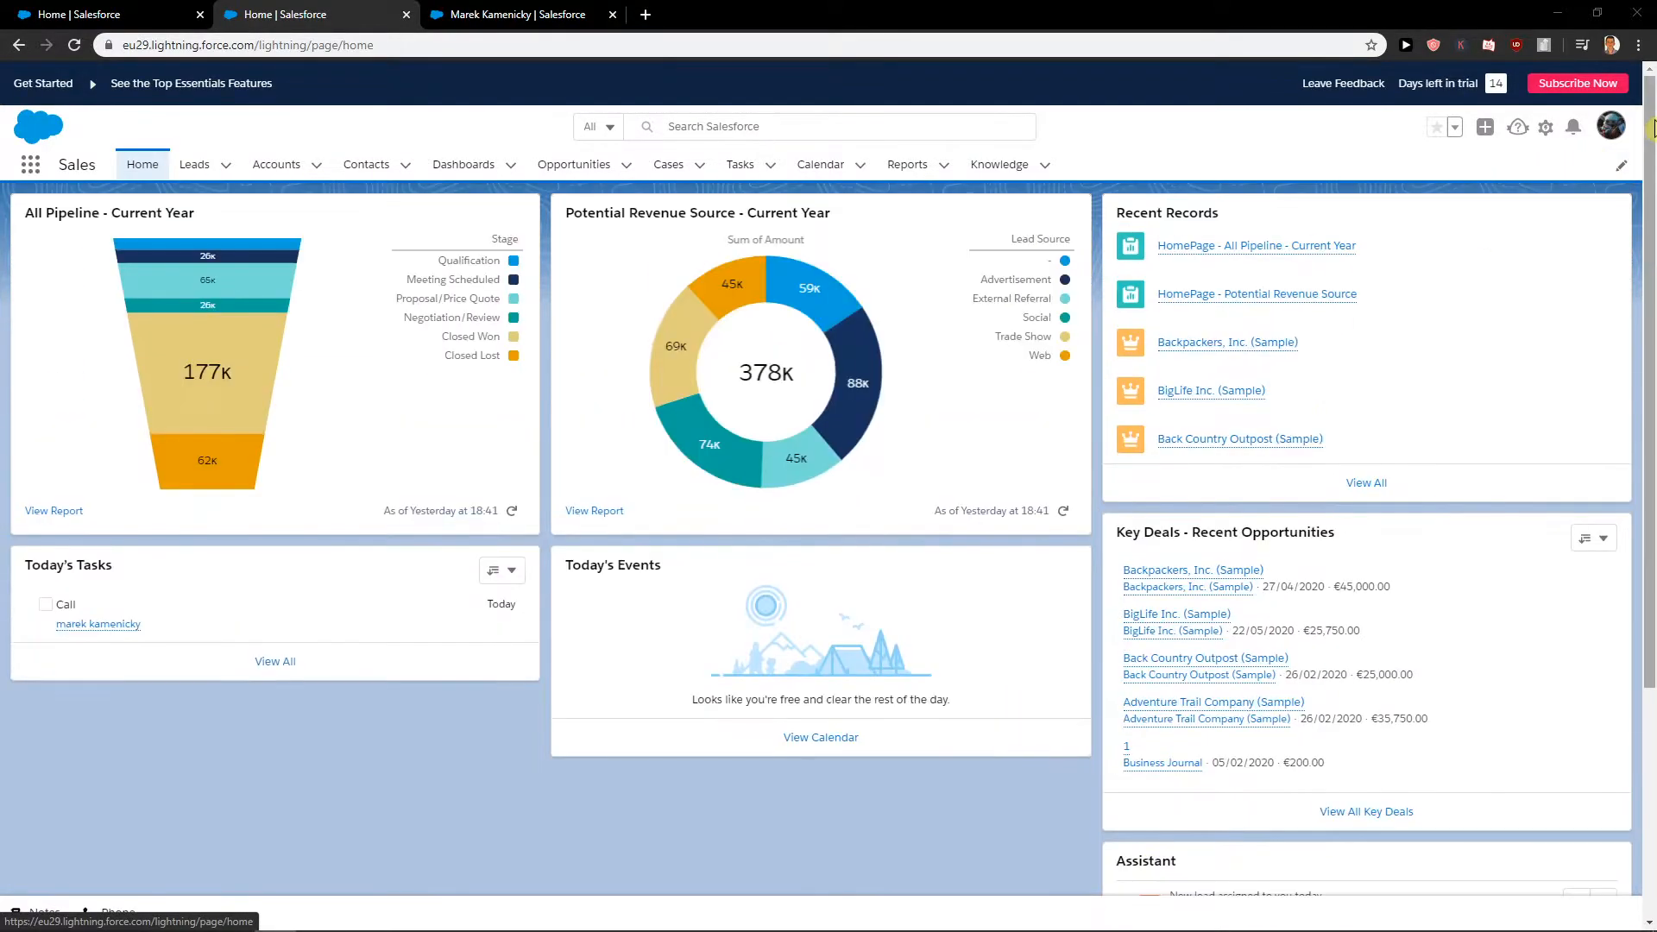
Open the user profile menu from the top-right avatar.
click(1610, 126)
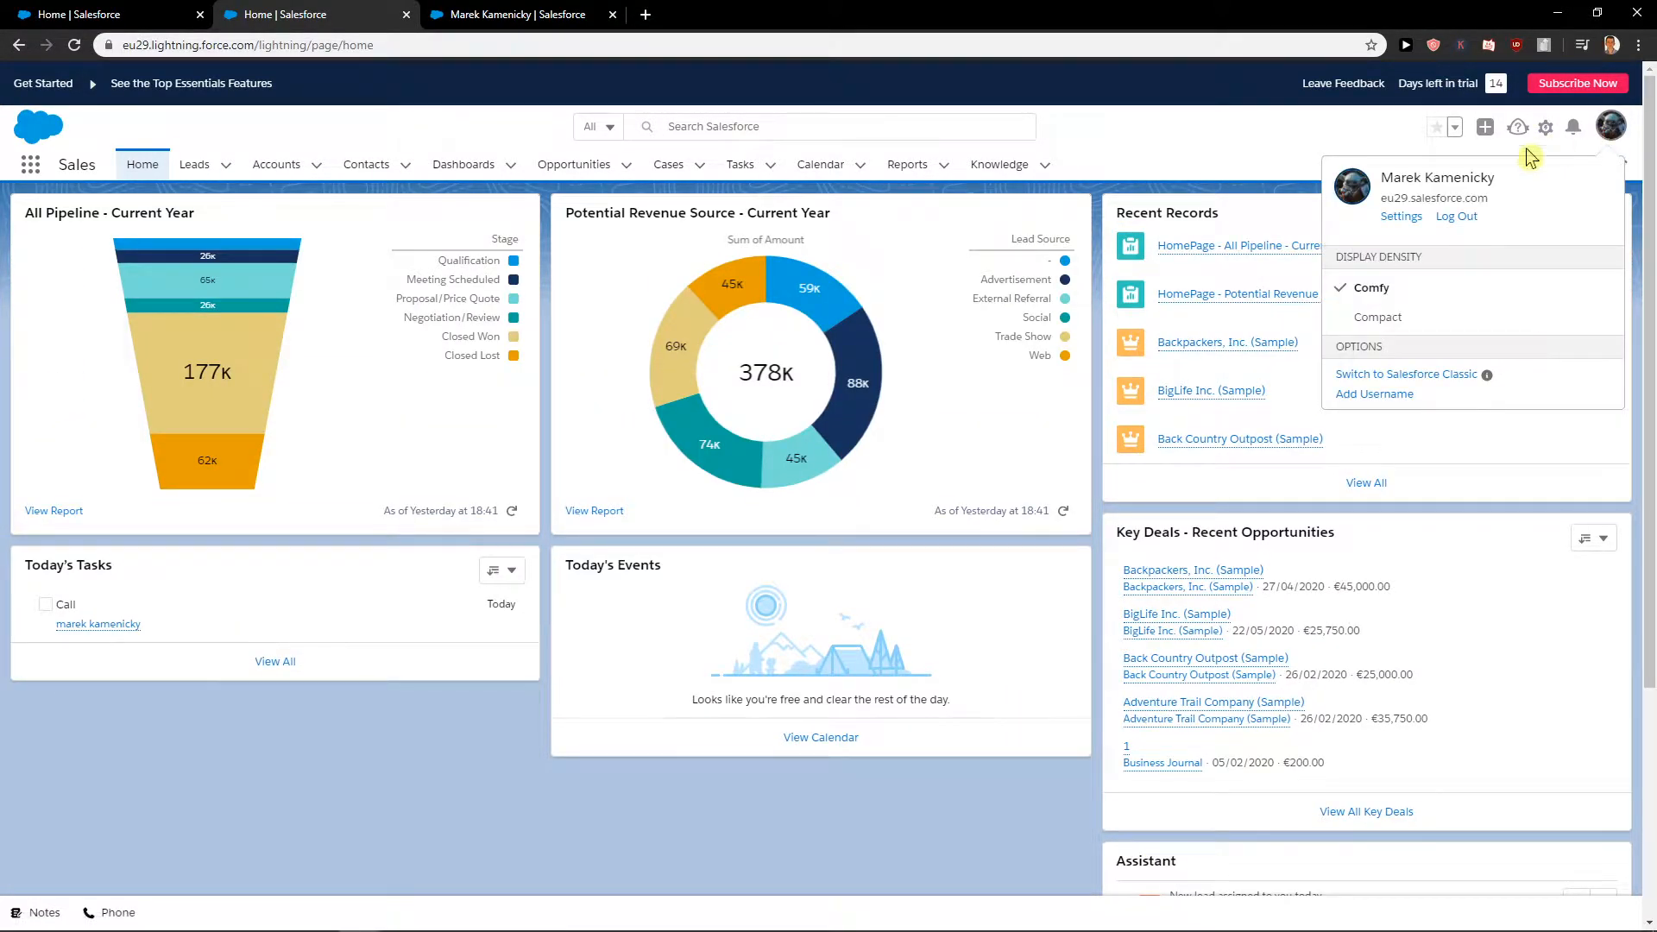
mouse_move(1402, 216)
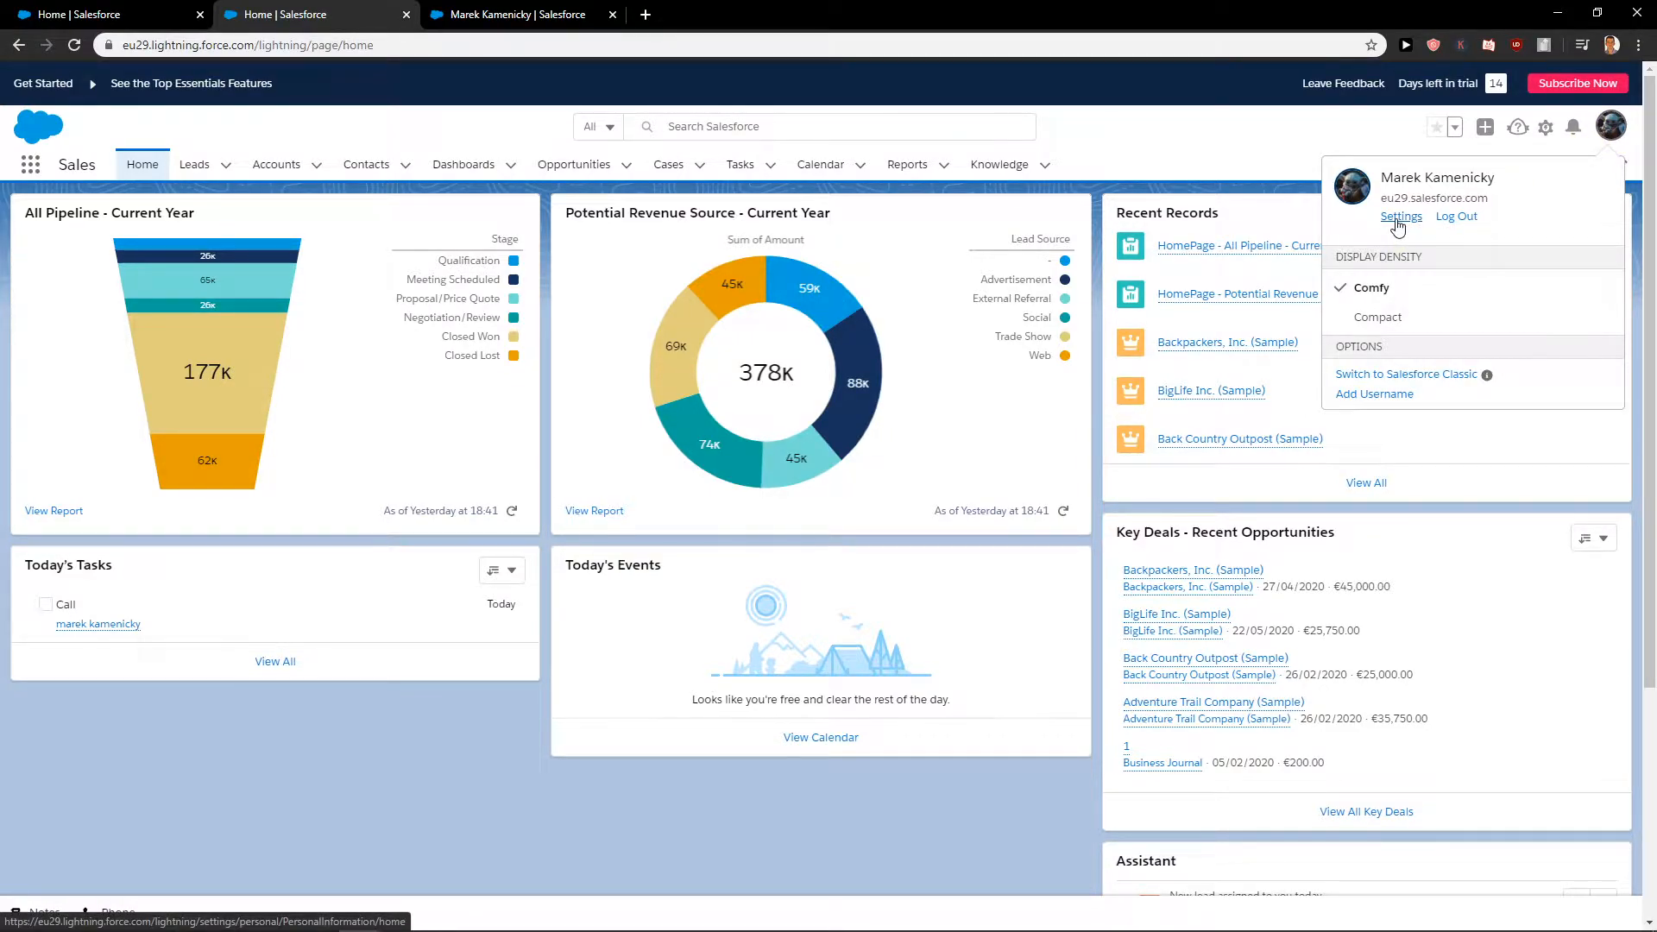
click(1401, 218)
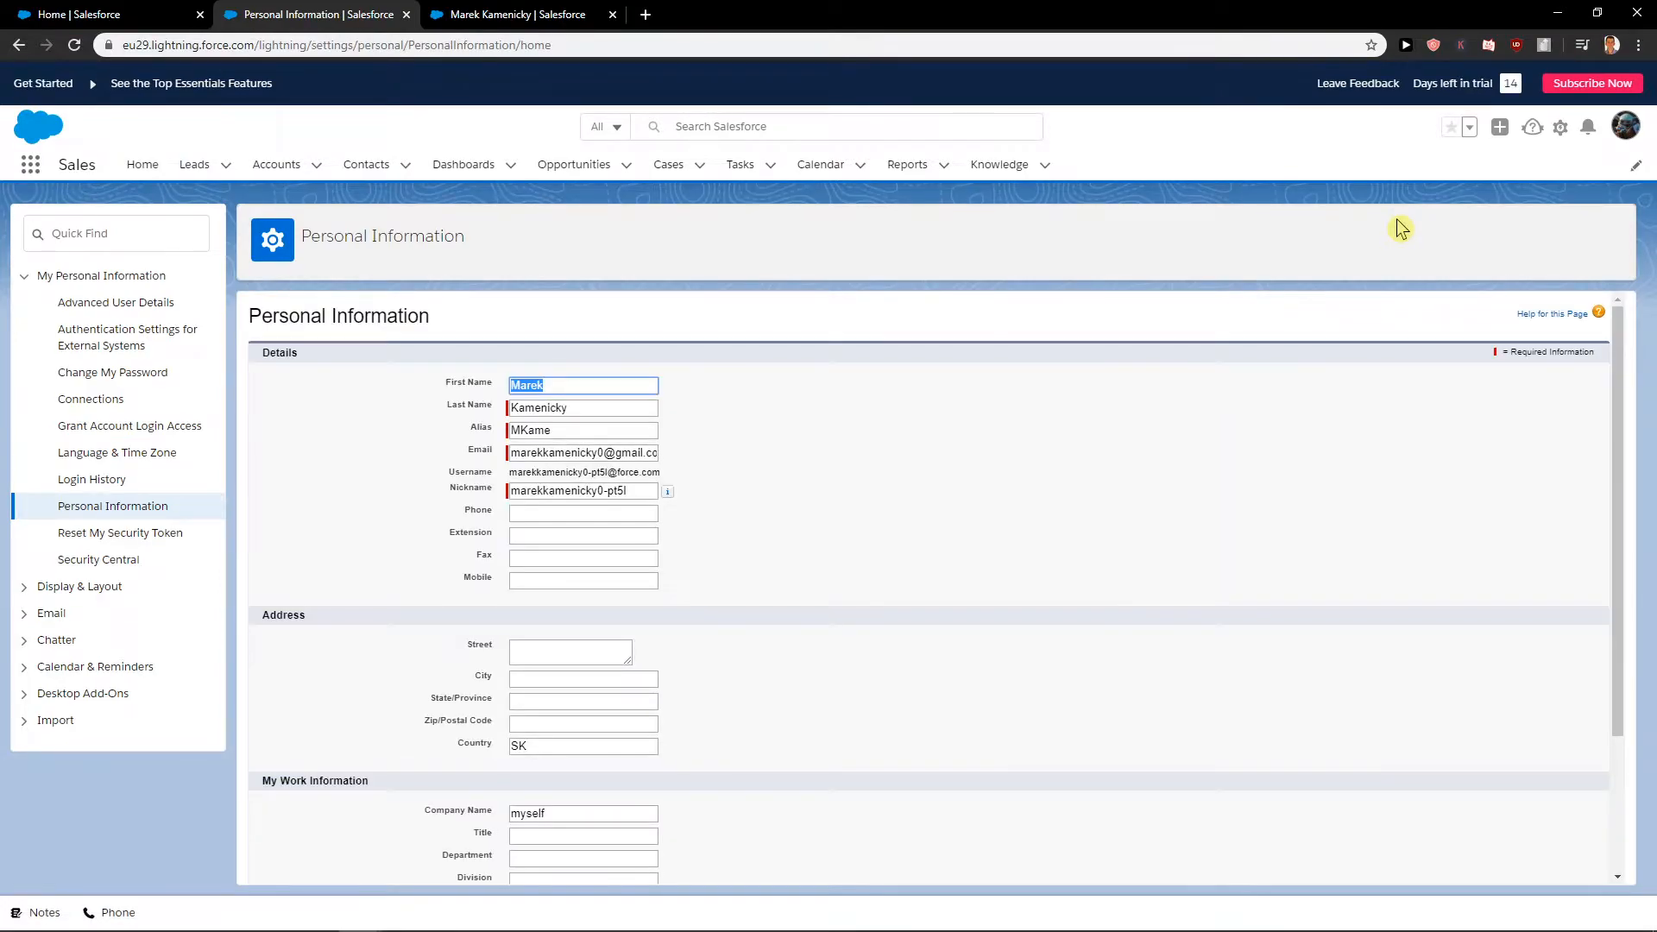
mouse_move(112, 373)
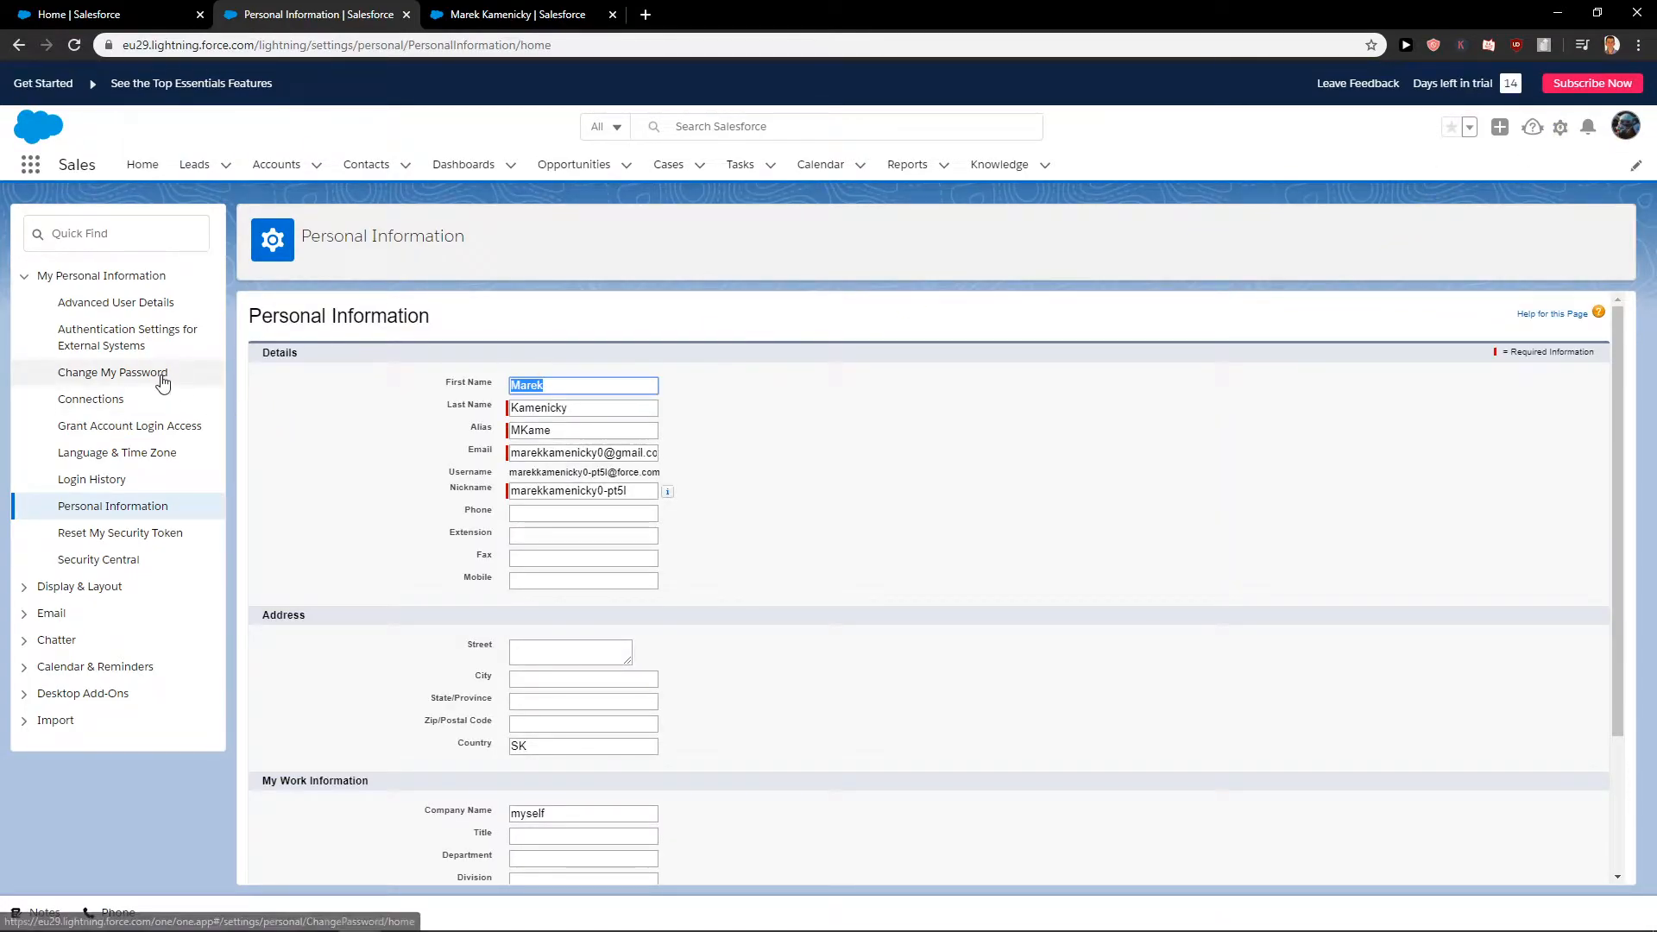
click(112, 373)
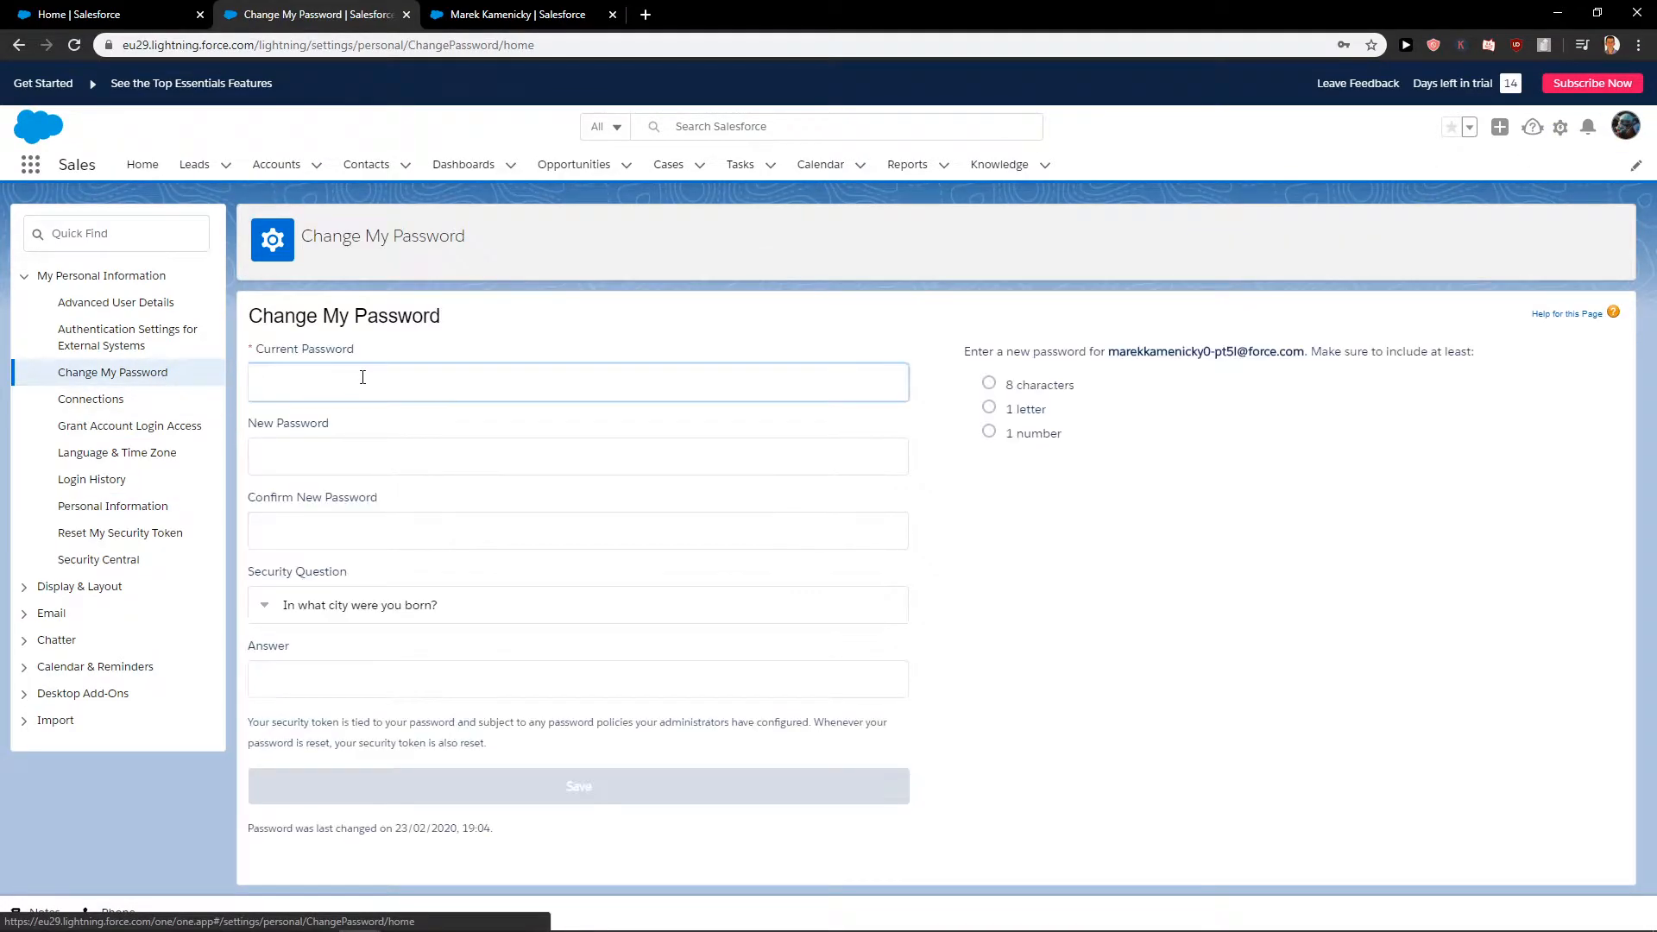
click(576, 456)
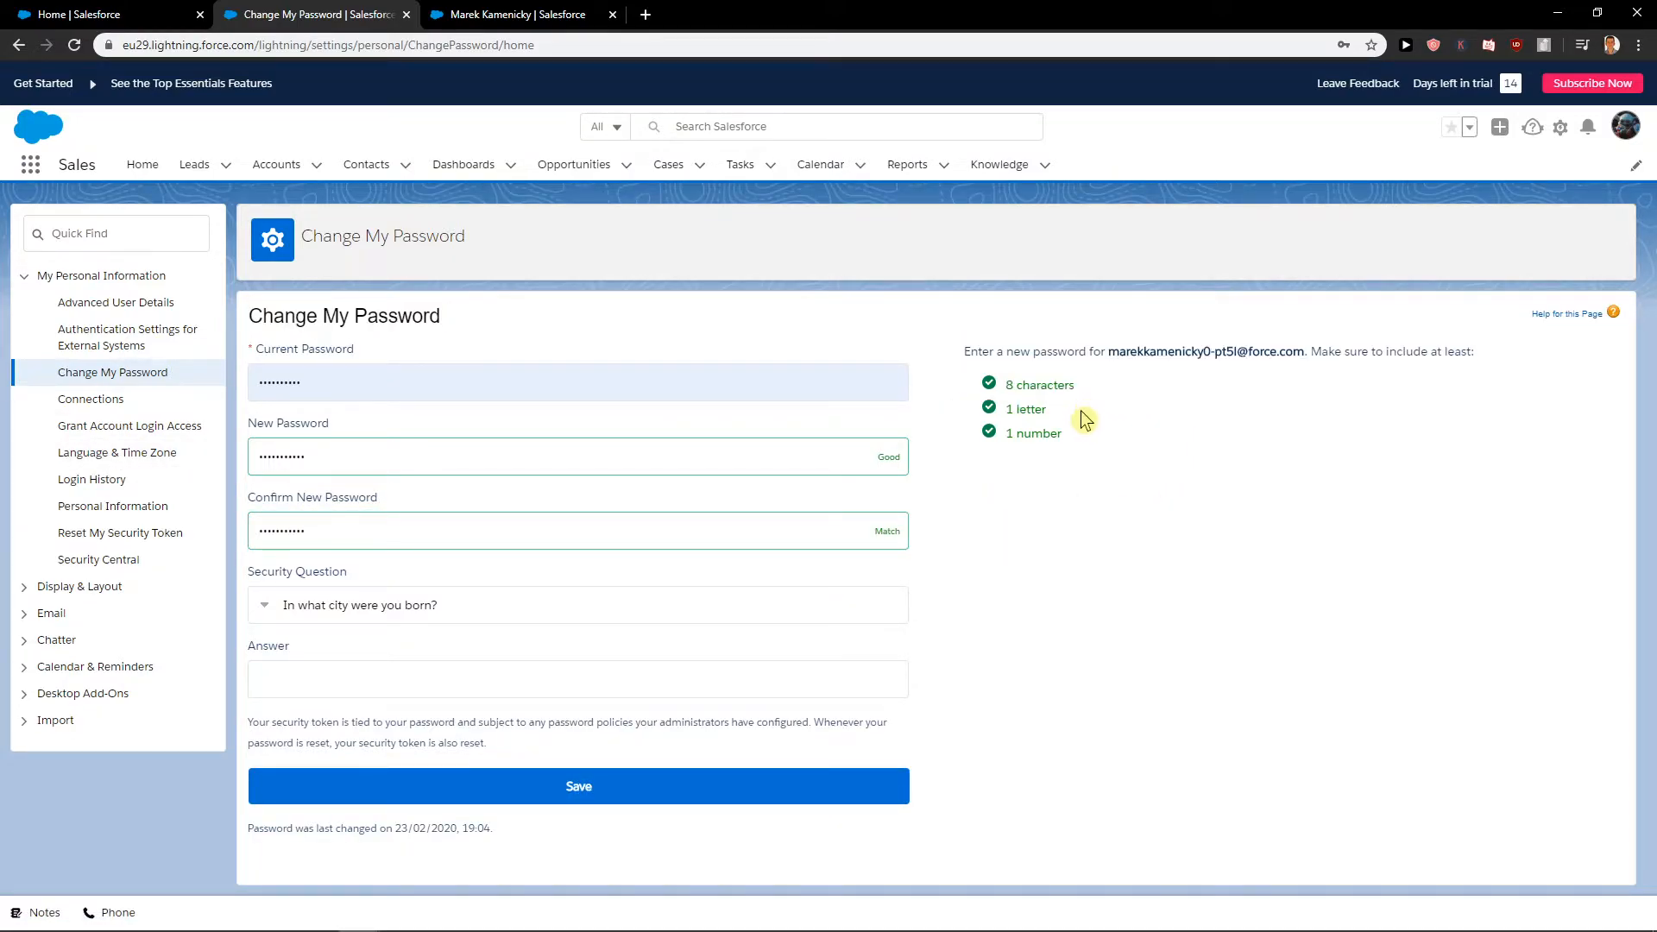
mouse_move(280, 609)
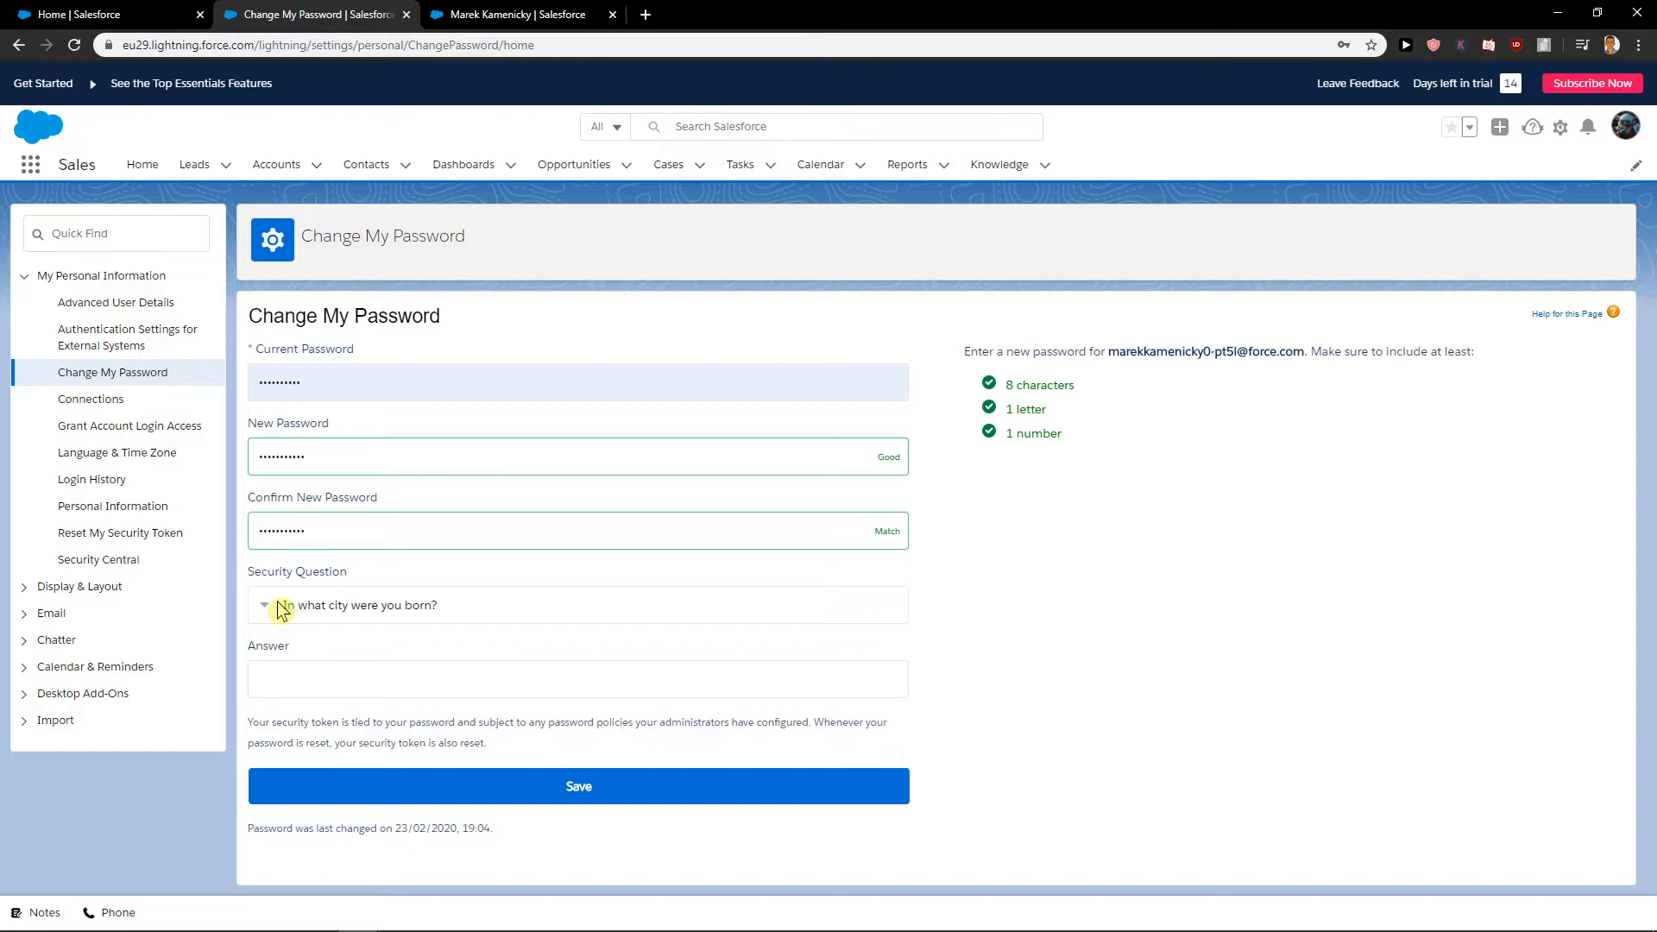
click(578, 678)
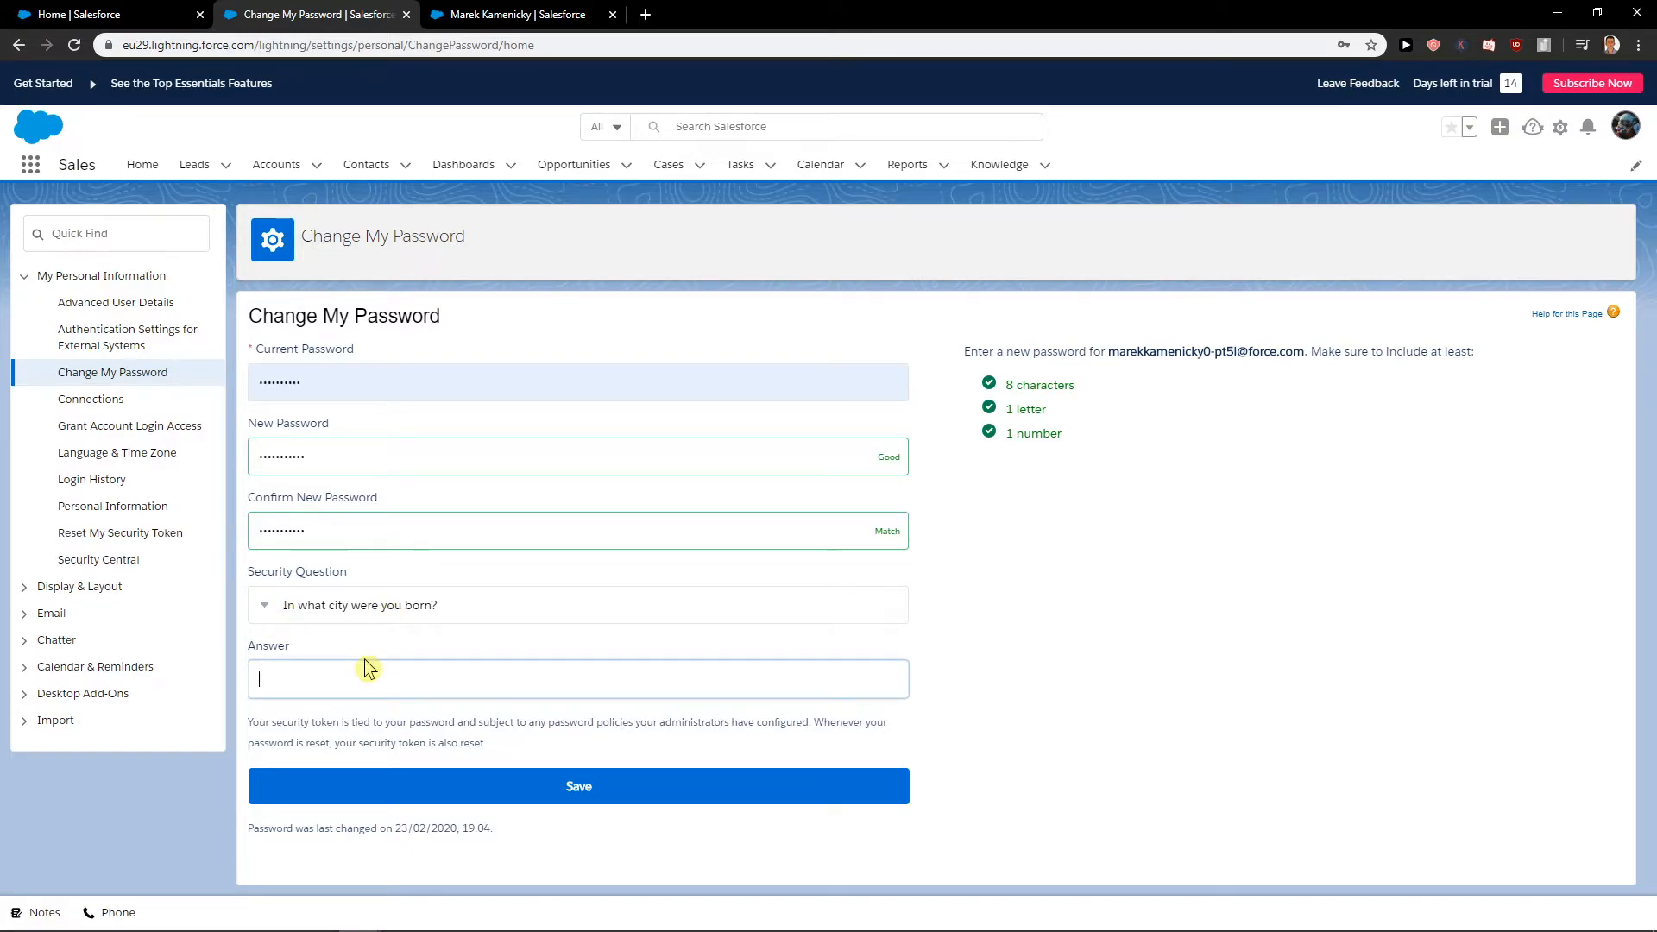
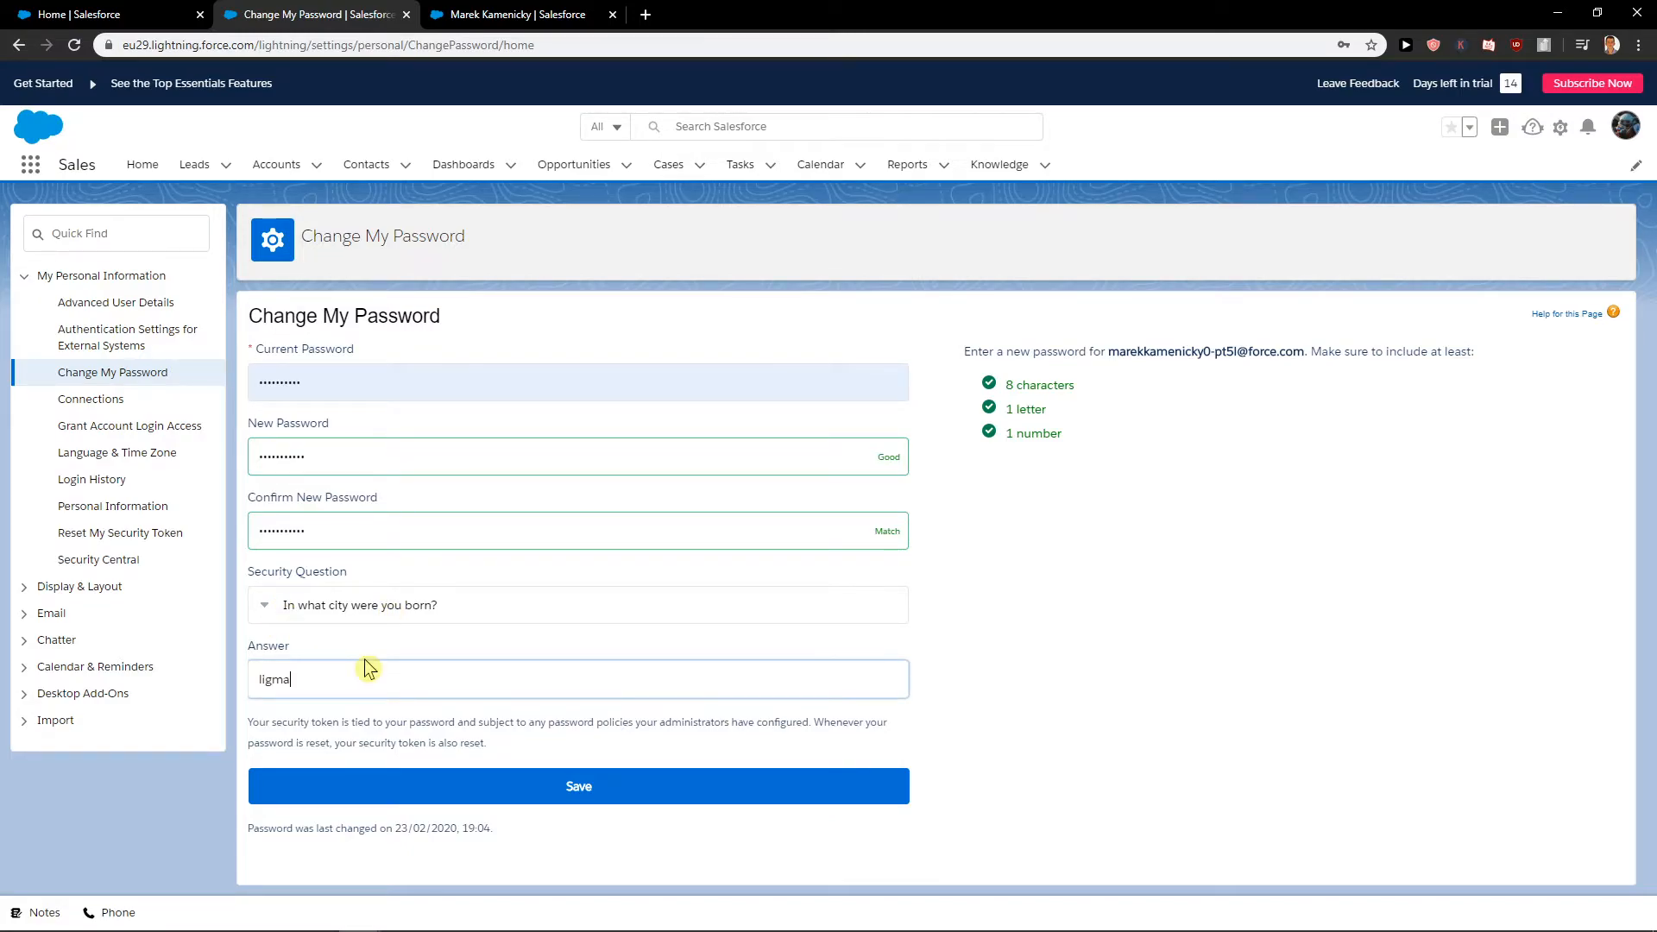
Save the new password, then browse Grant Account Login Access, Login History and Personal Information.
click(578, 787)
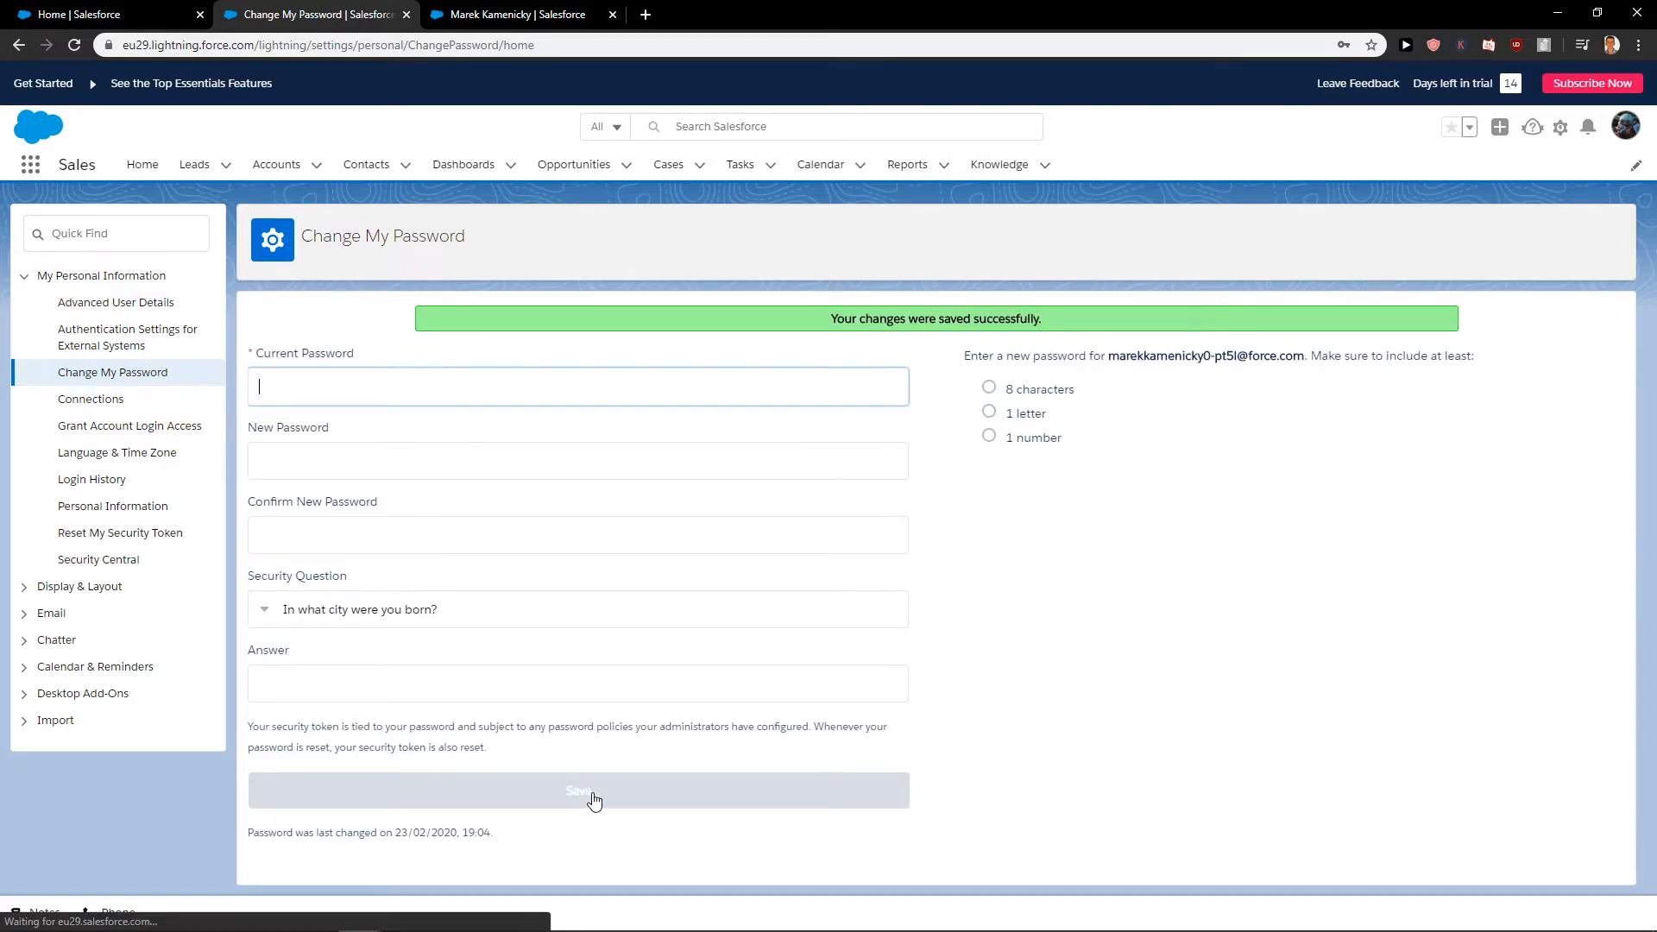
mouse_move(1099, 561)
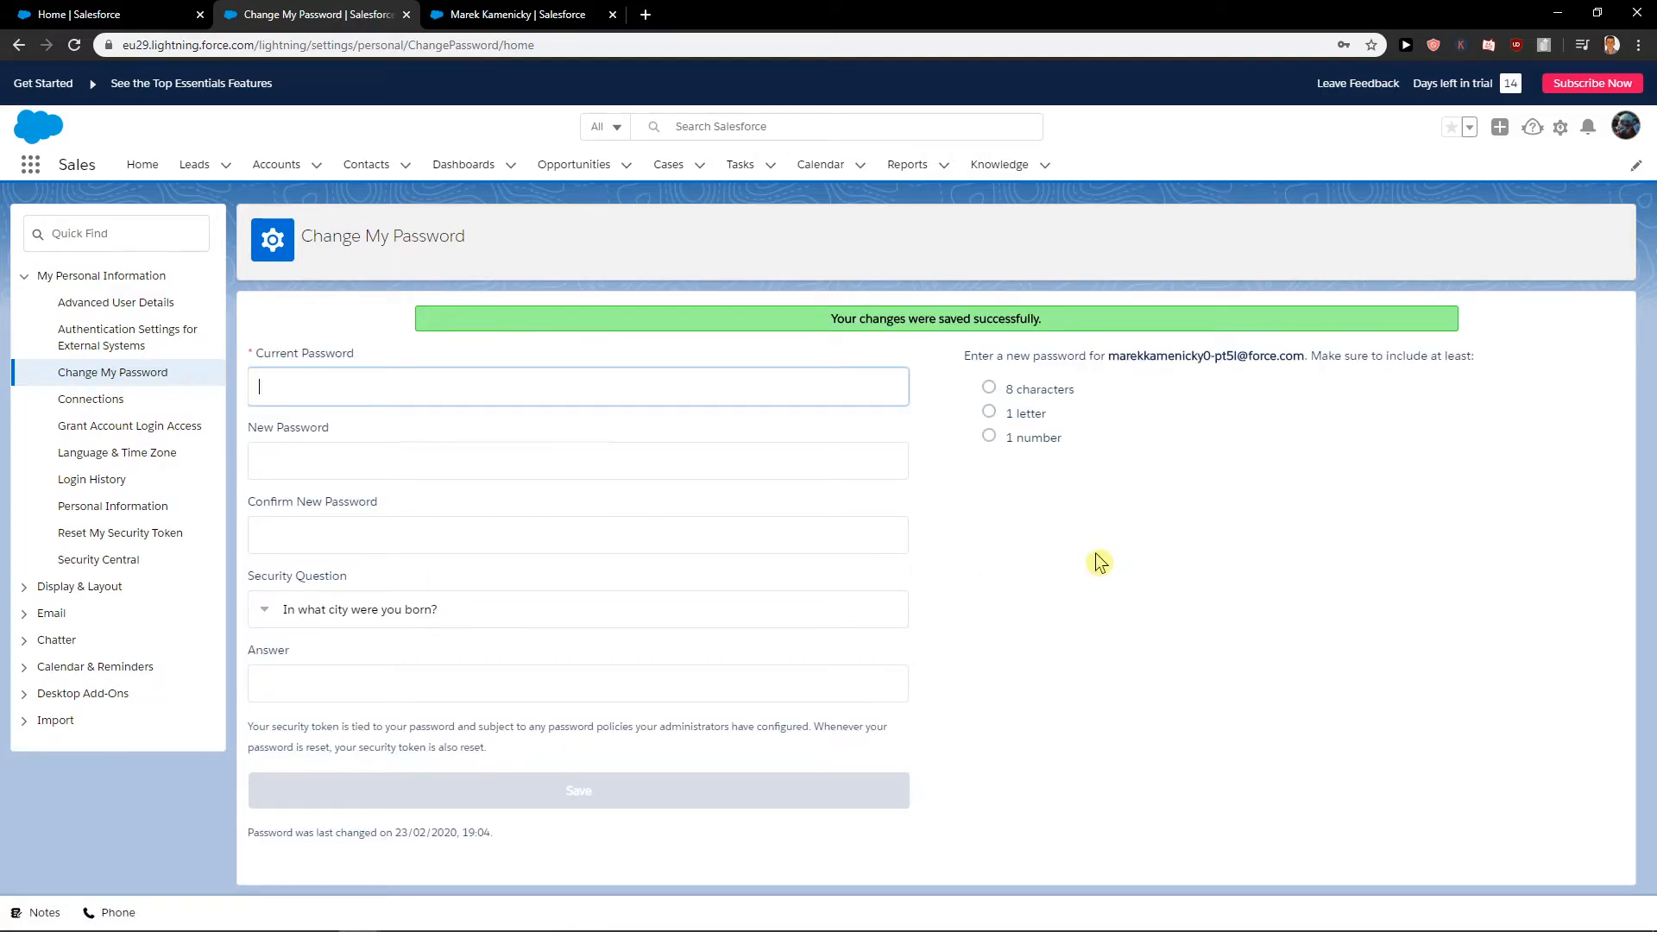
mouse_move(119, 412)
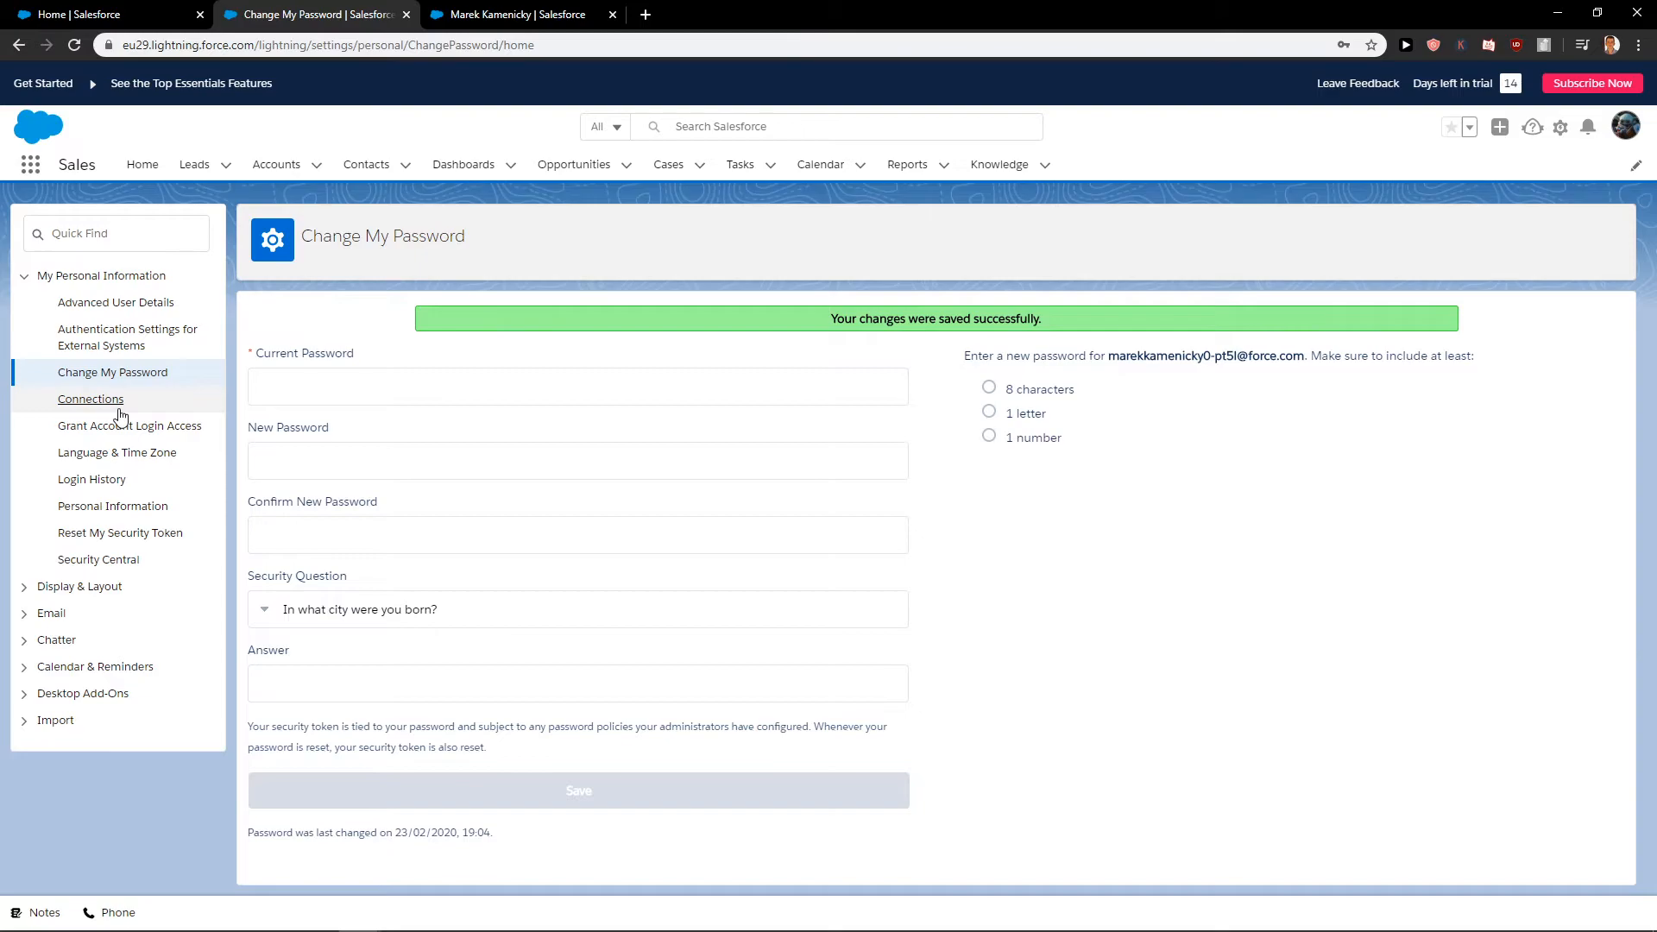
click(129, 424)
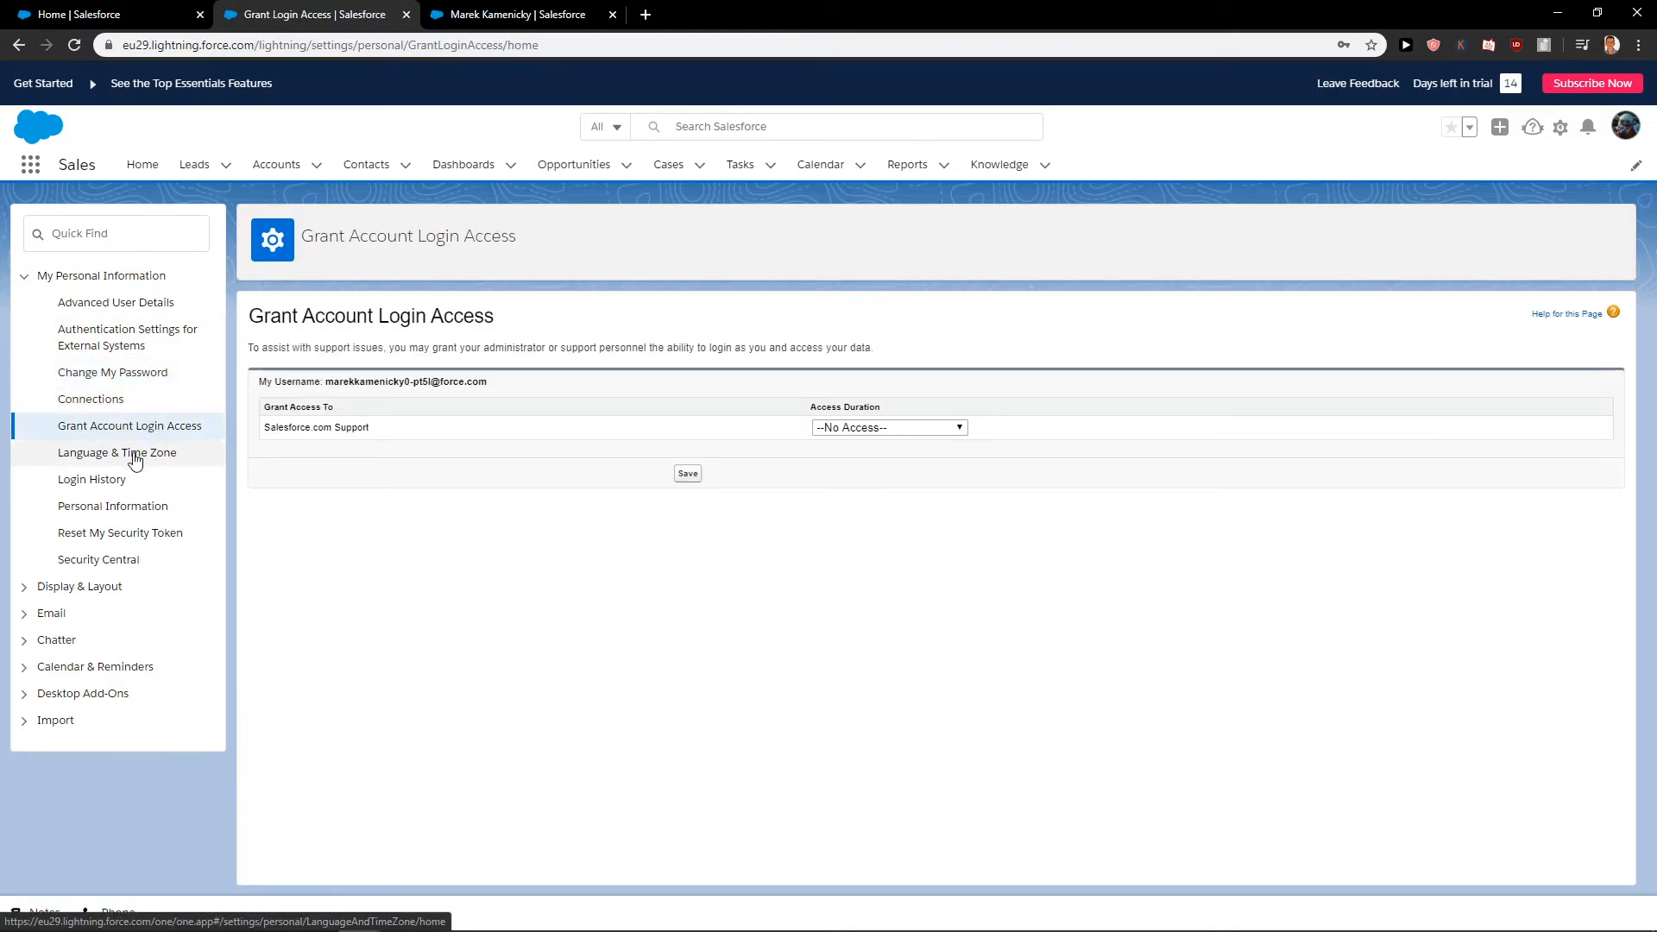
click(92, 478)
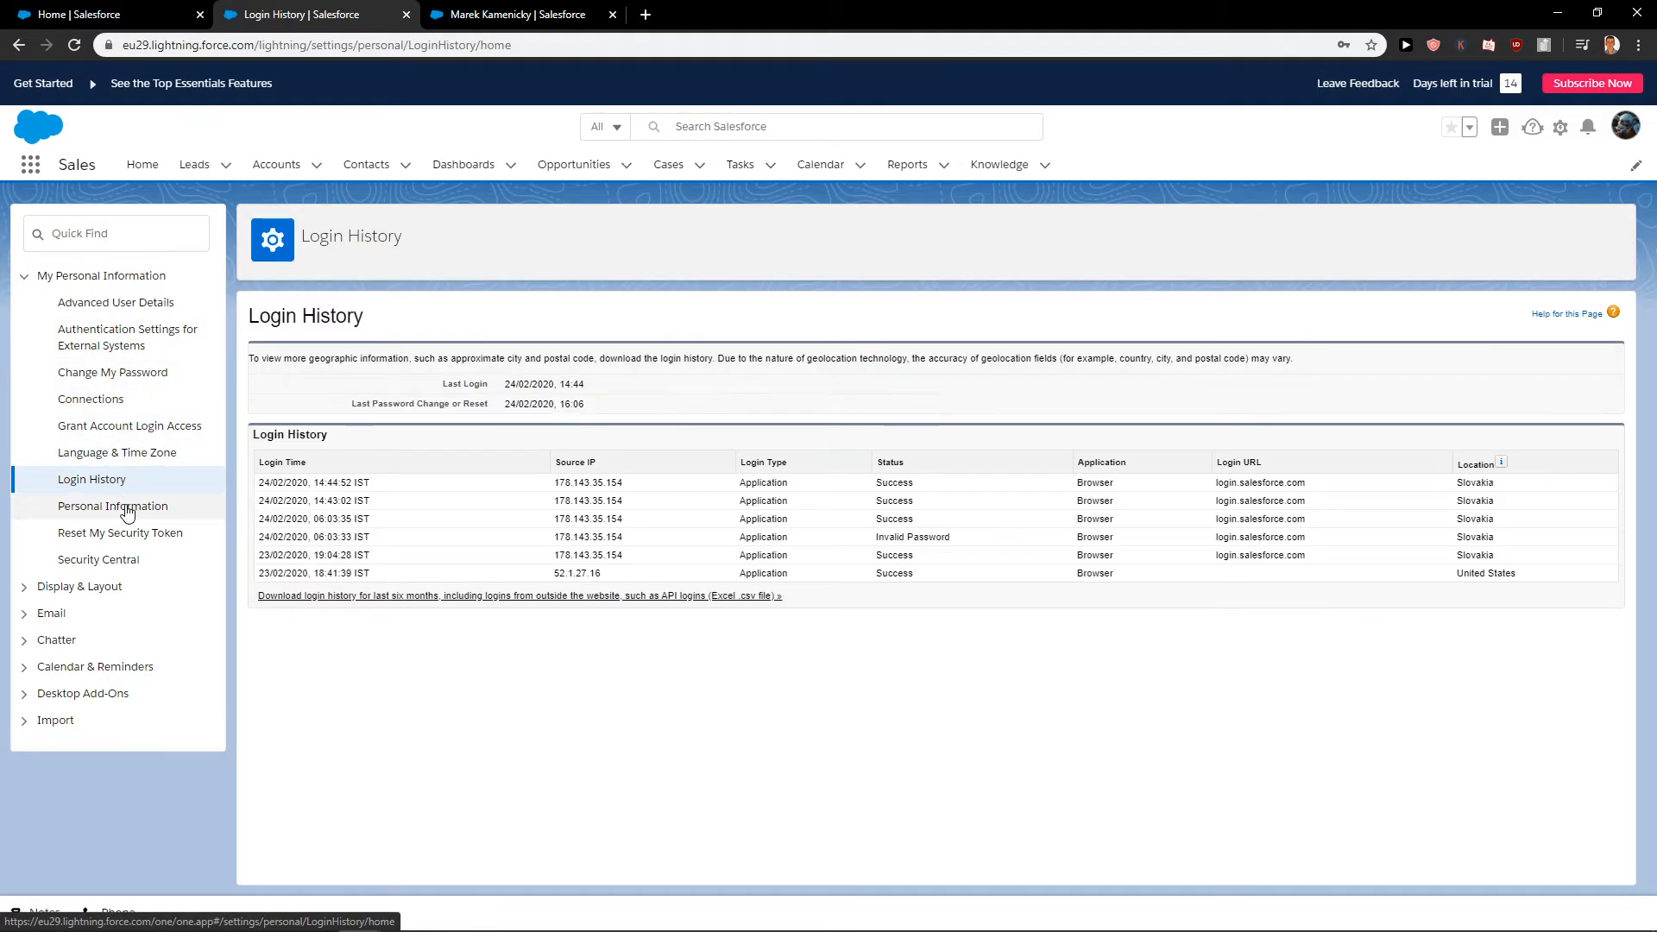
click(114, 505)
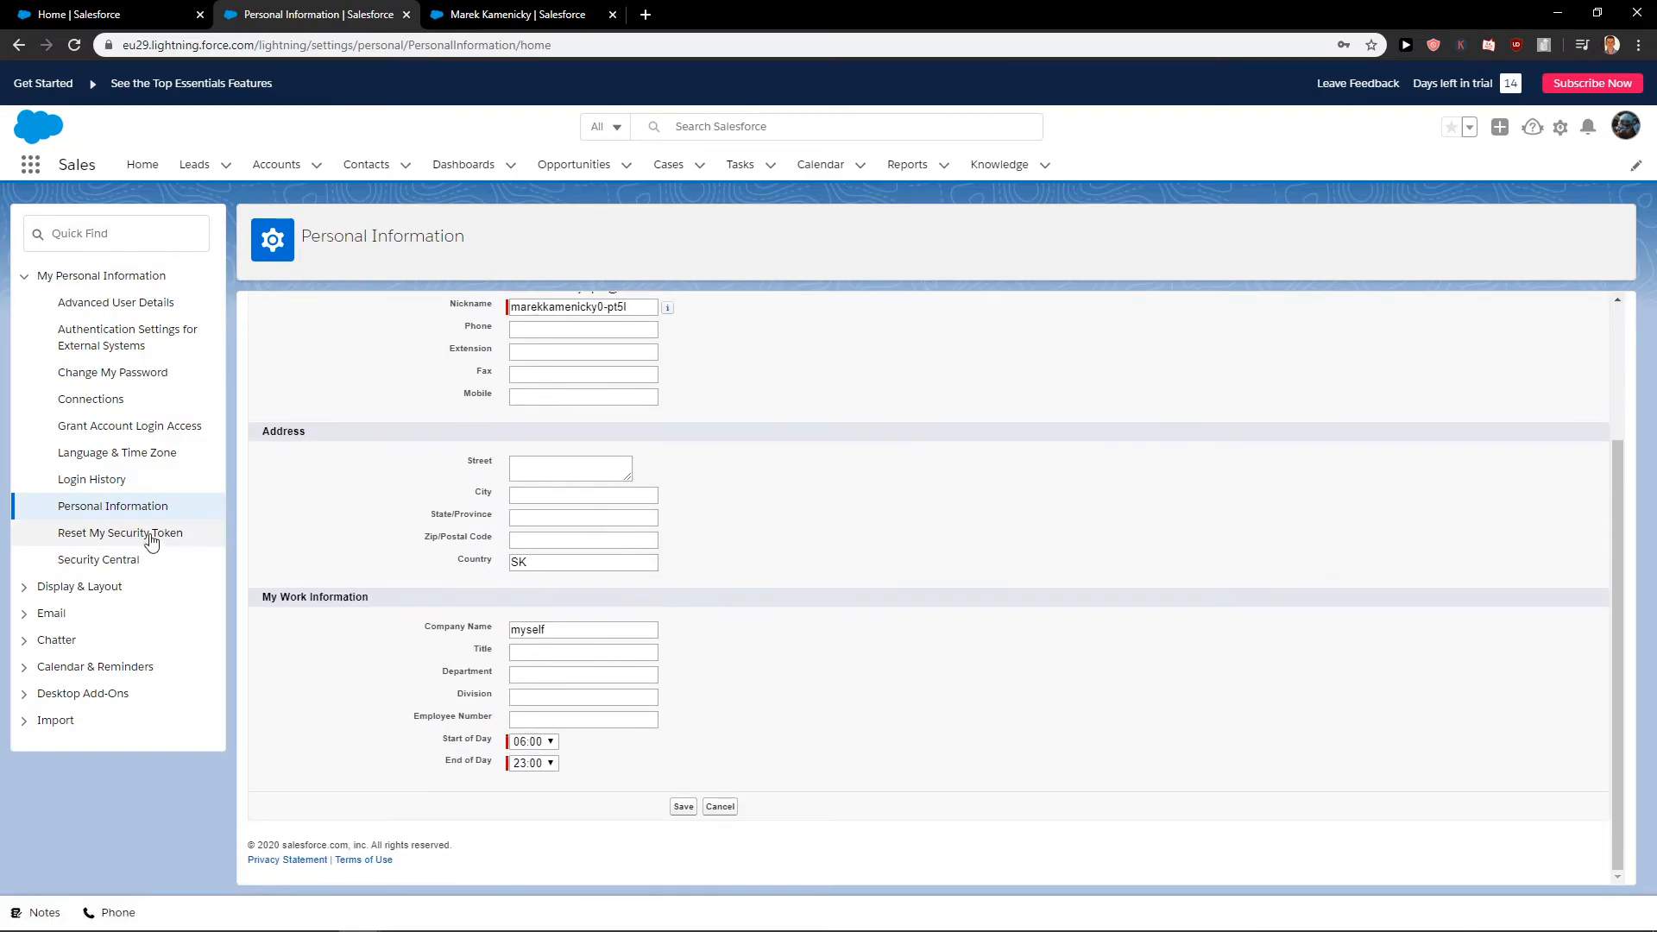
View Security Central, then expand Display & Layout and go to Customize My Pages.
click(97, 559)
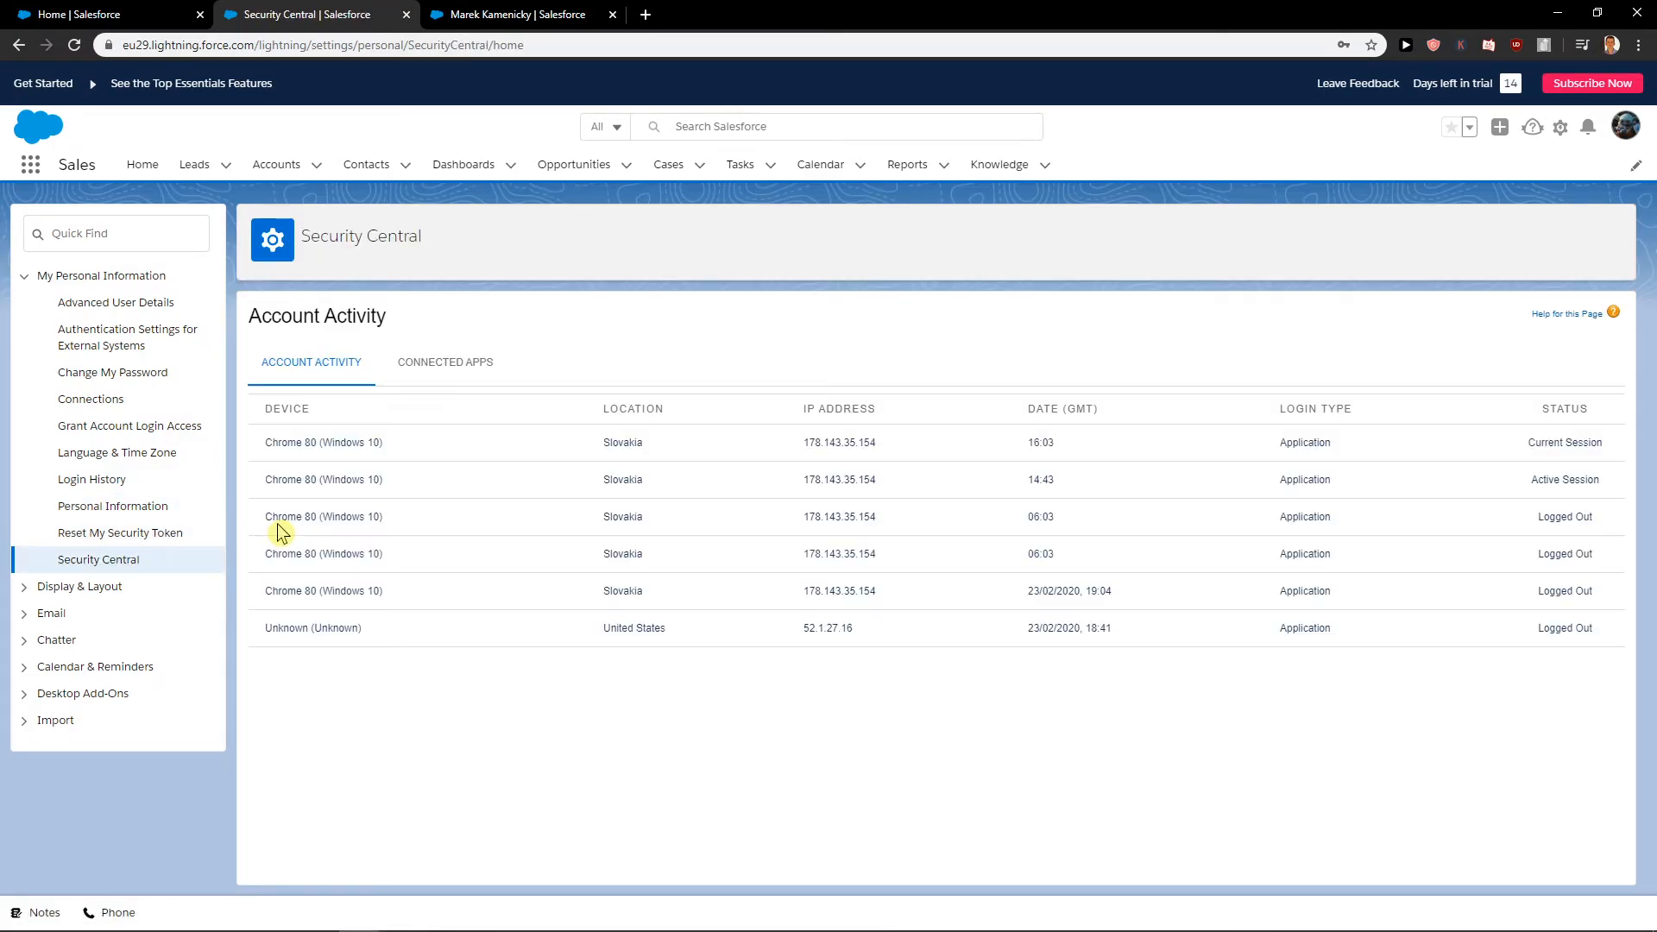
click(79, 587)
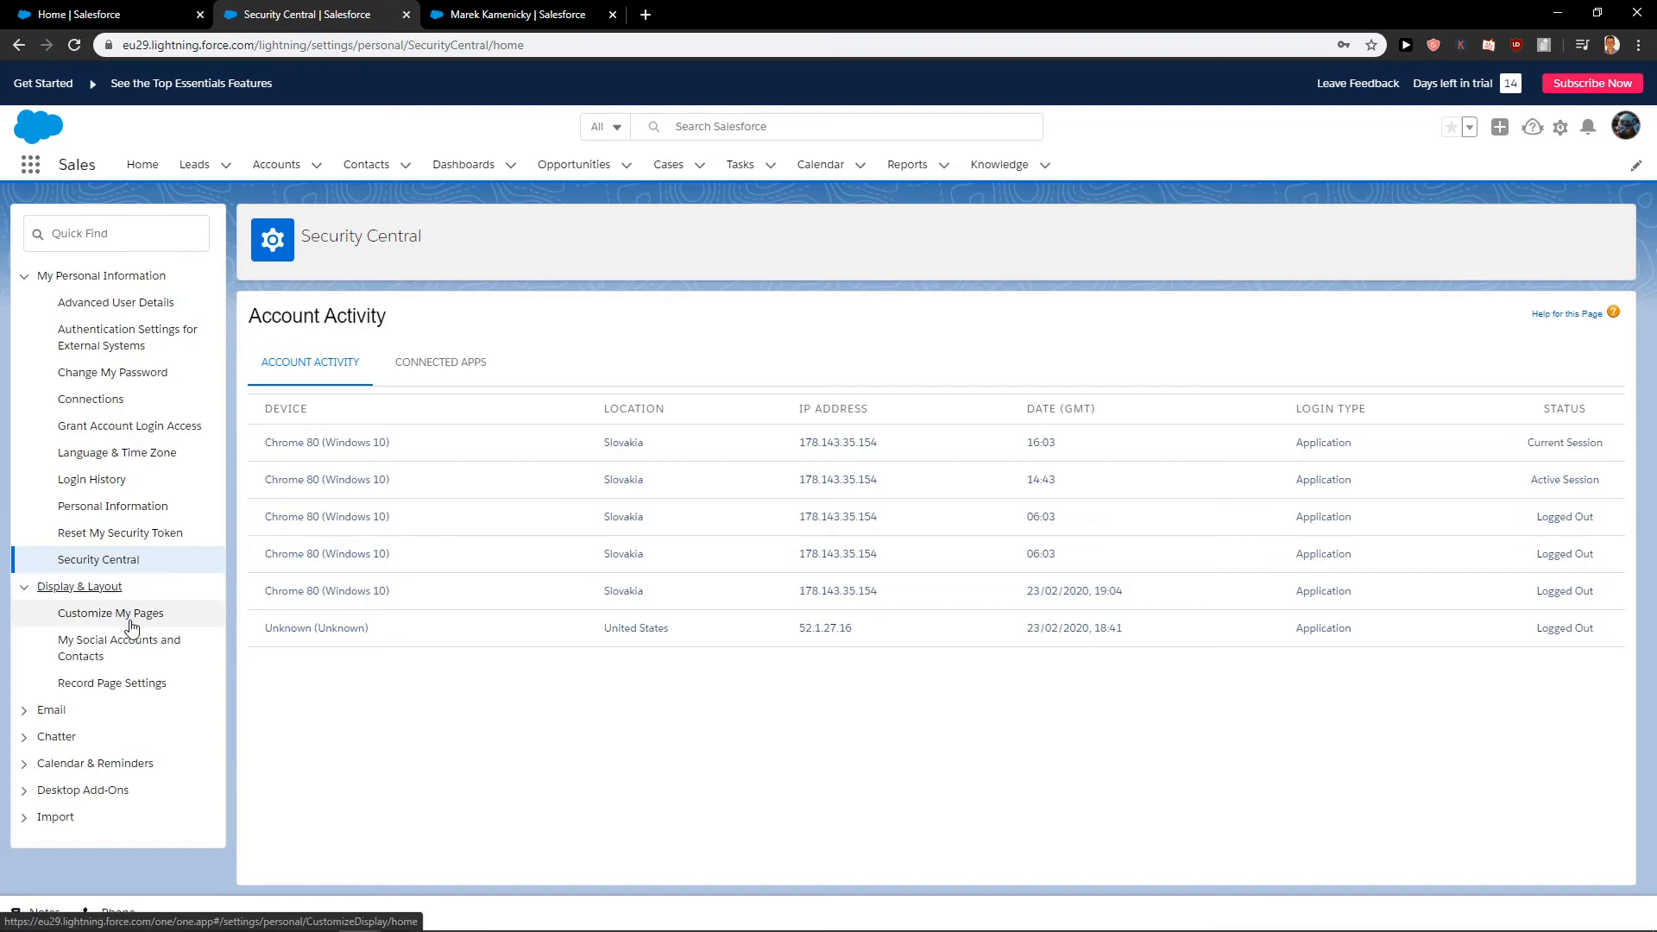
click(110, 612)
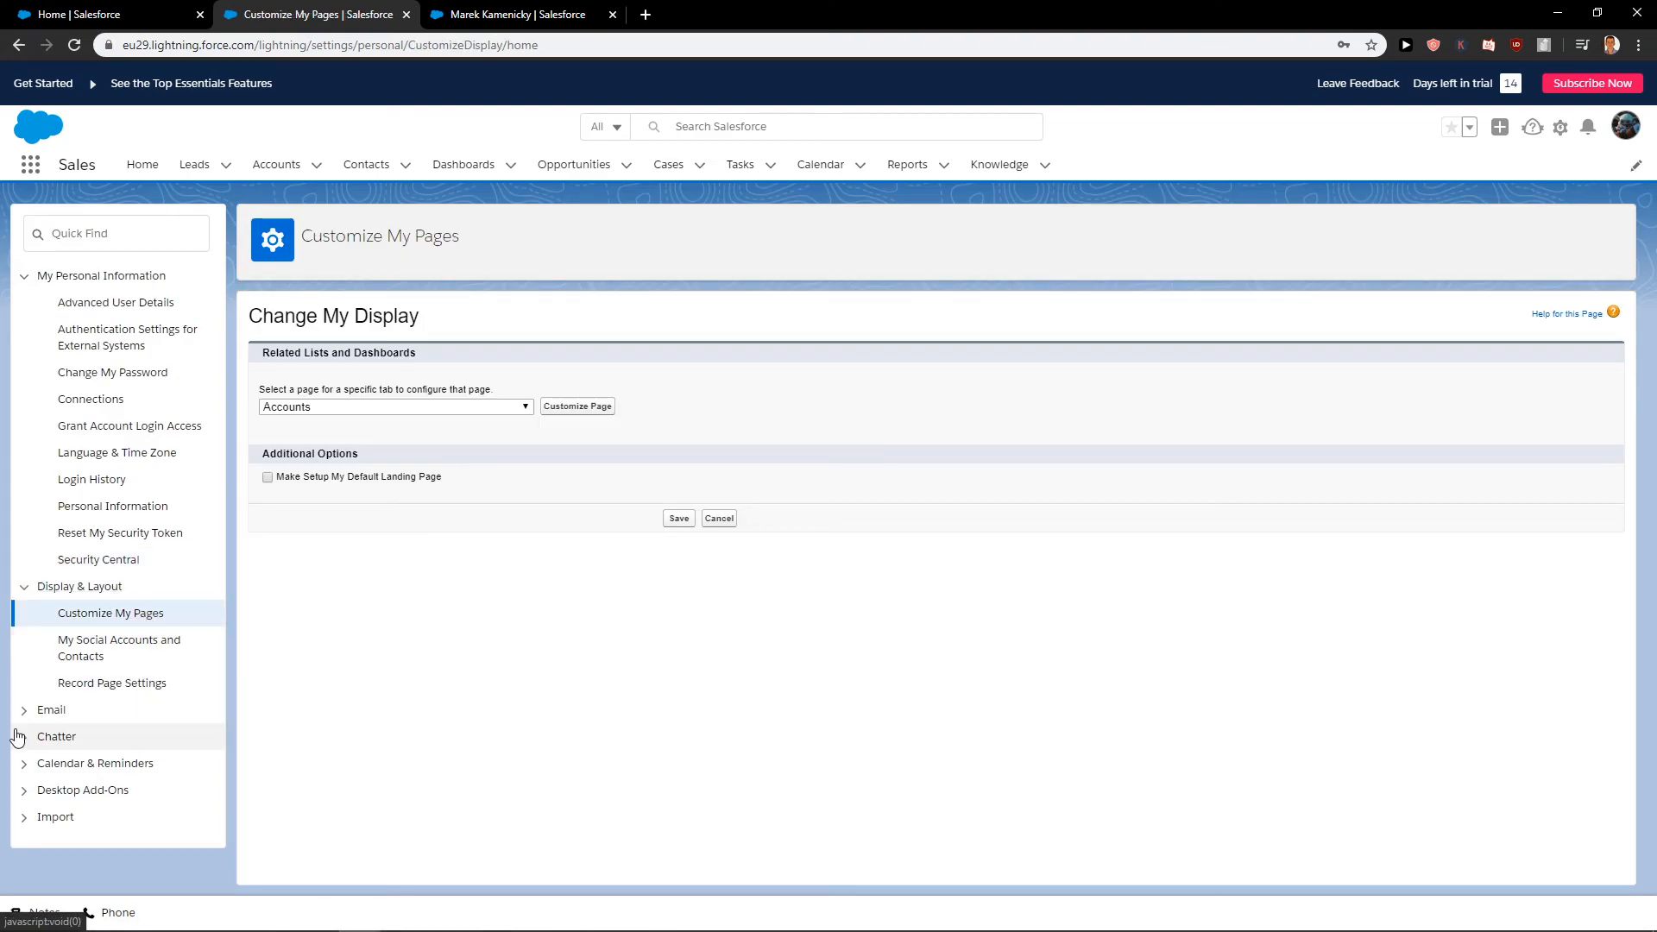